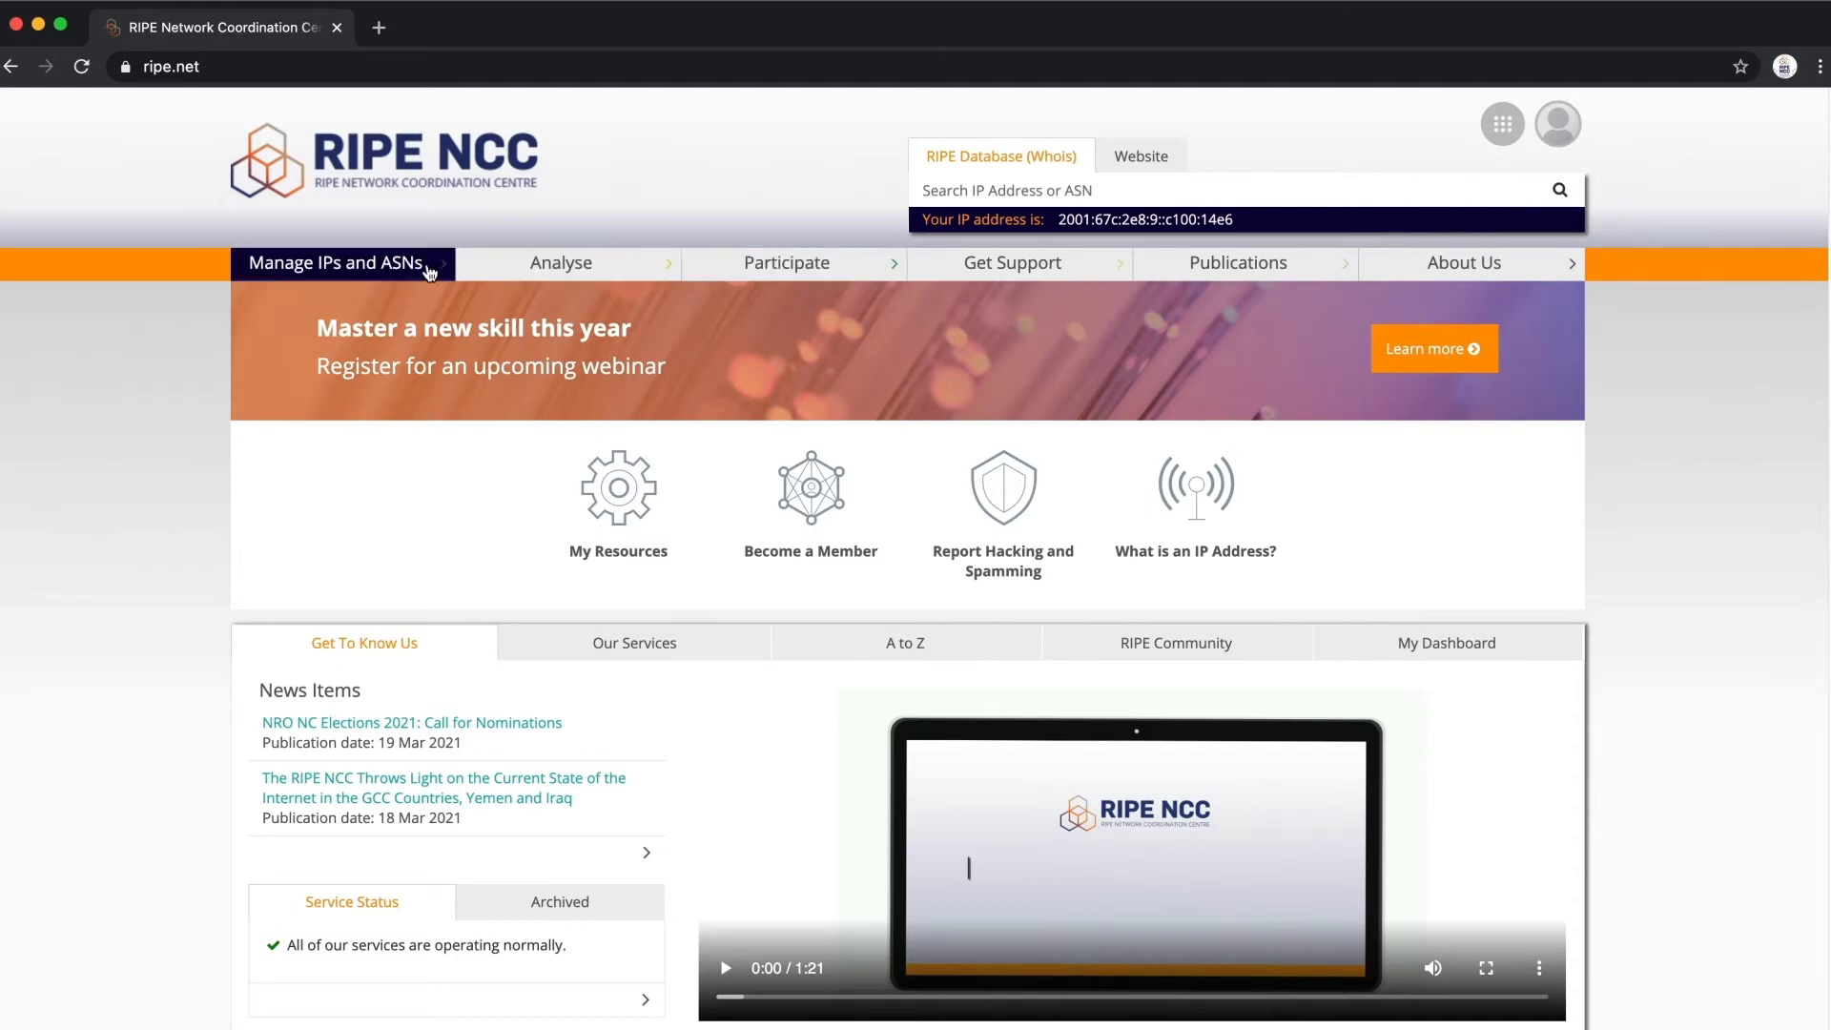
Step: Go to RIPE Database Webupdates via the Manage IPs and ASNs menu
{"action": "left_click", "coordinate": [338, 261]}
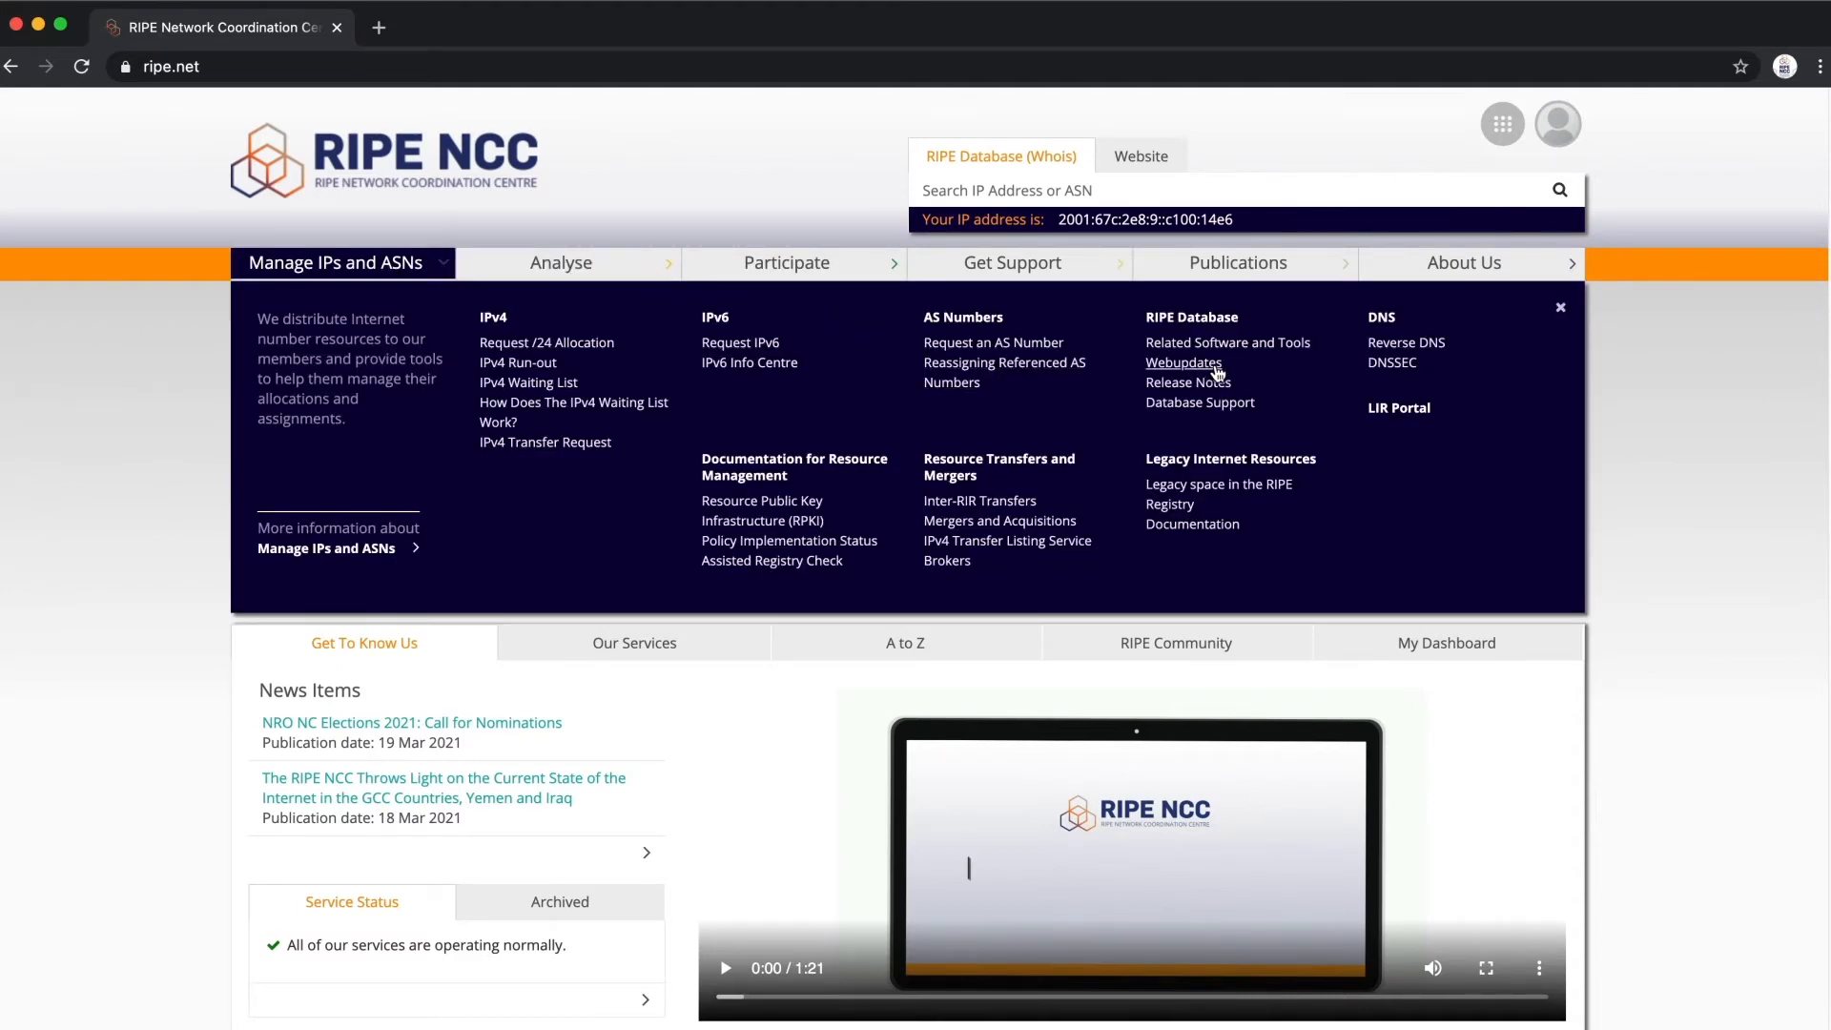
{"action": "left_click", "coordinate": [1181, 363]}
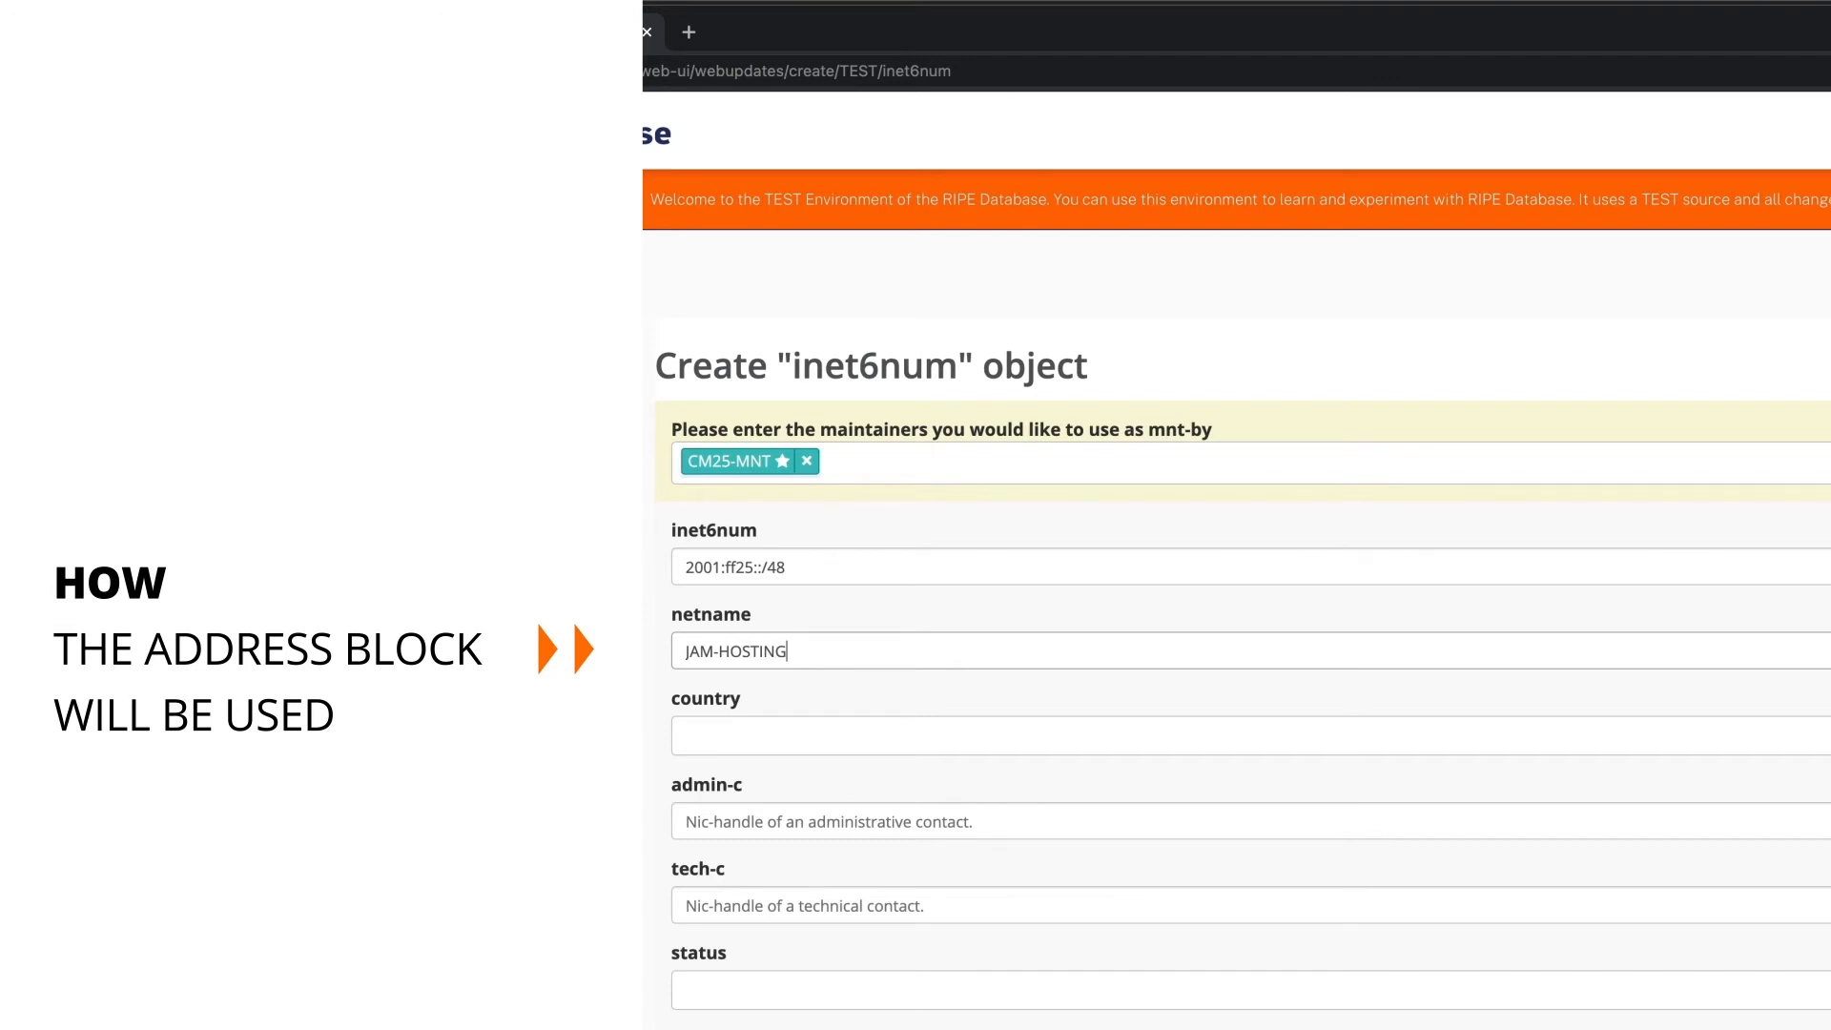
Step: Enter NL as the inet6num object's country
{"action": "type", "text": "NL"}
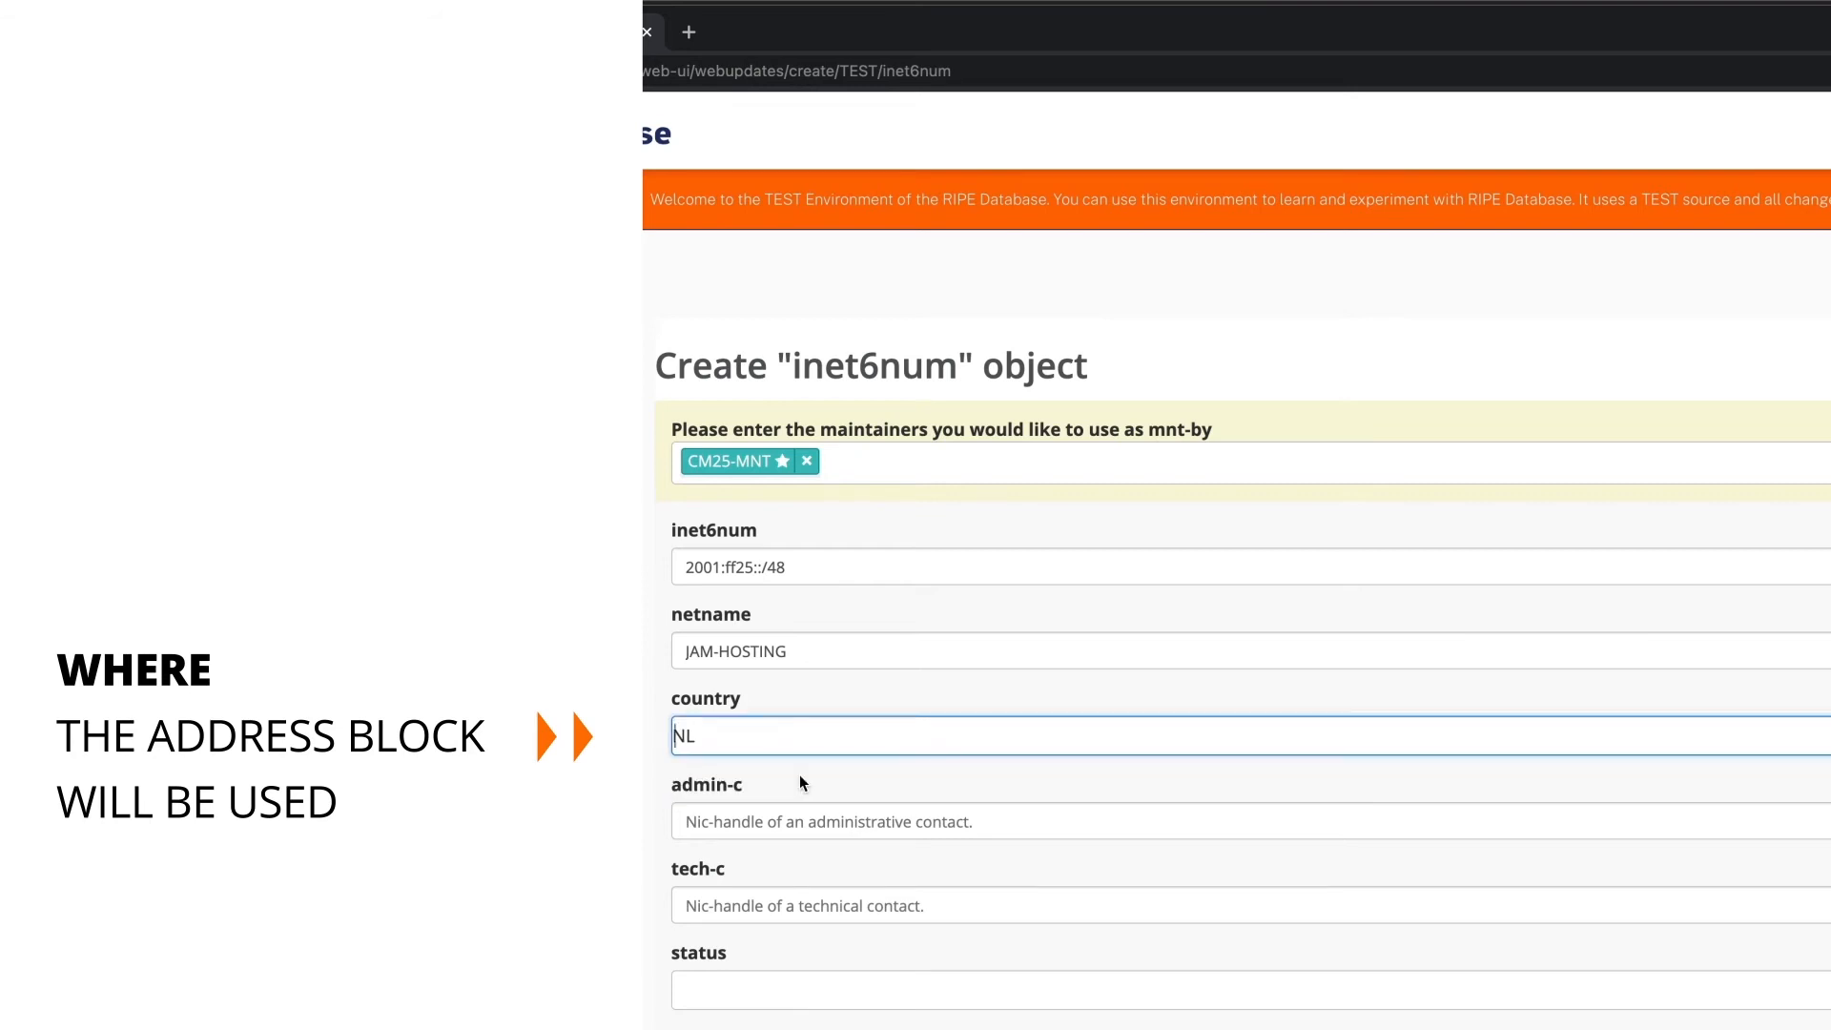